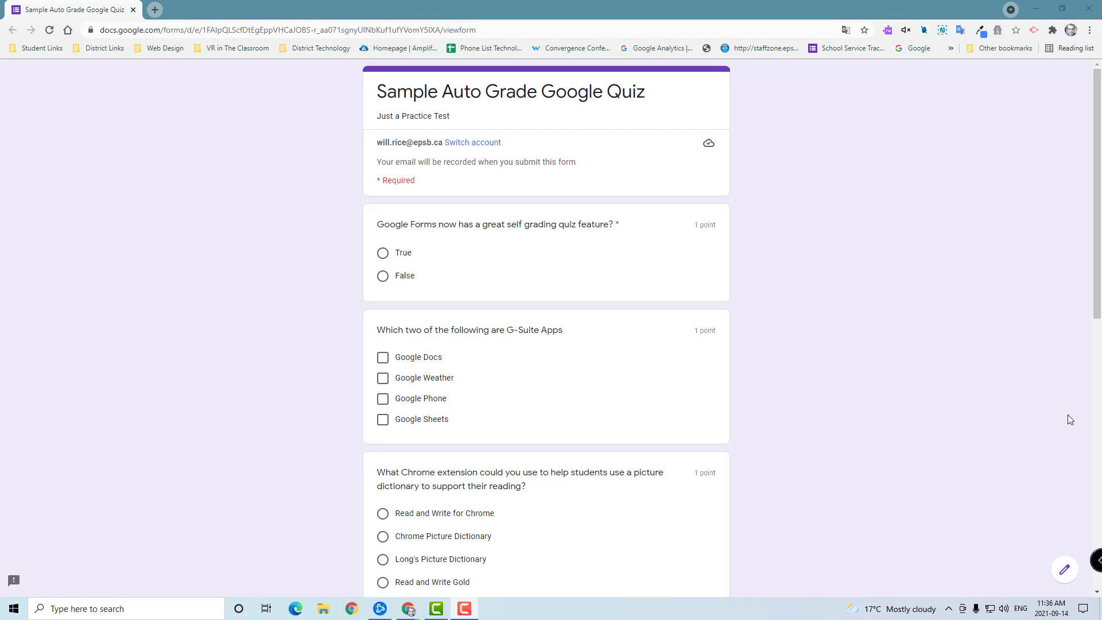
mouse_move(1016, 467)
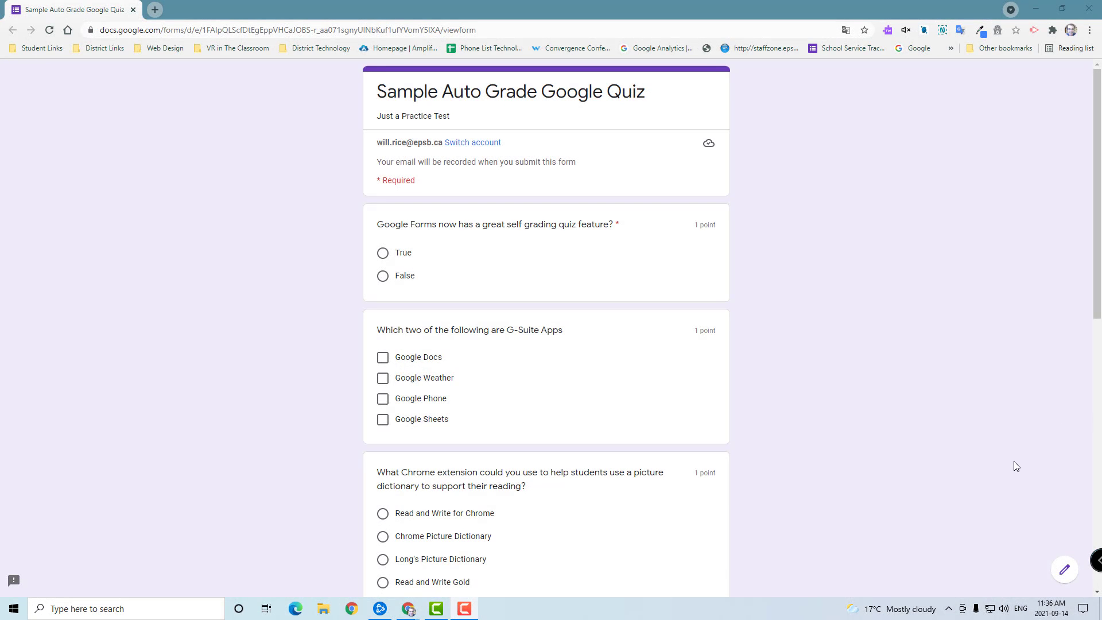
mouse_move(970, 386)
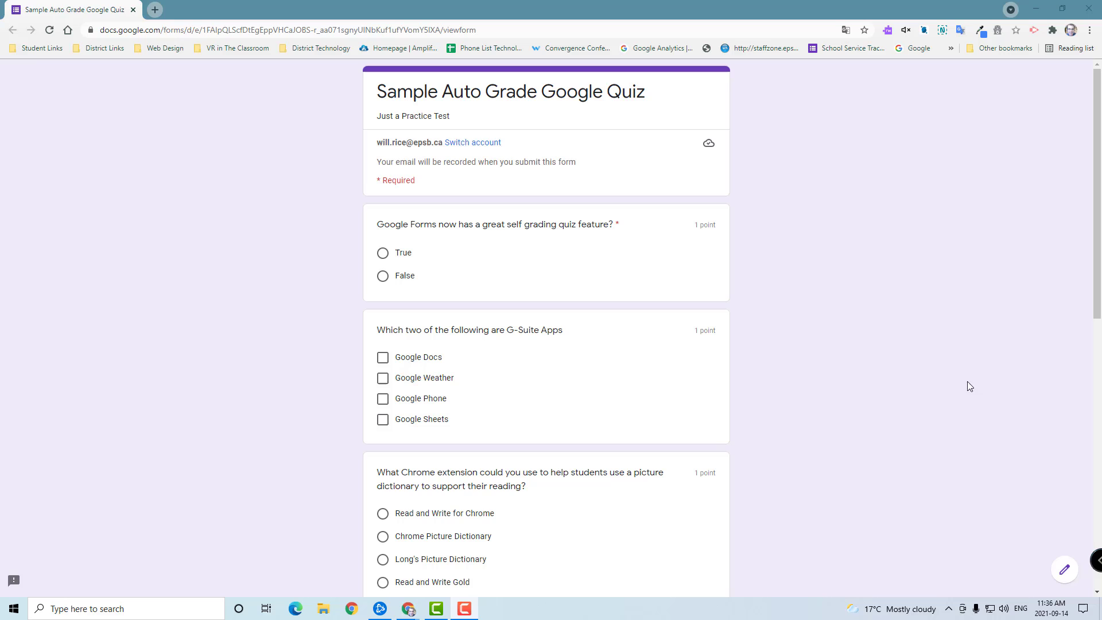
mouse_move(912, 338)
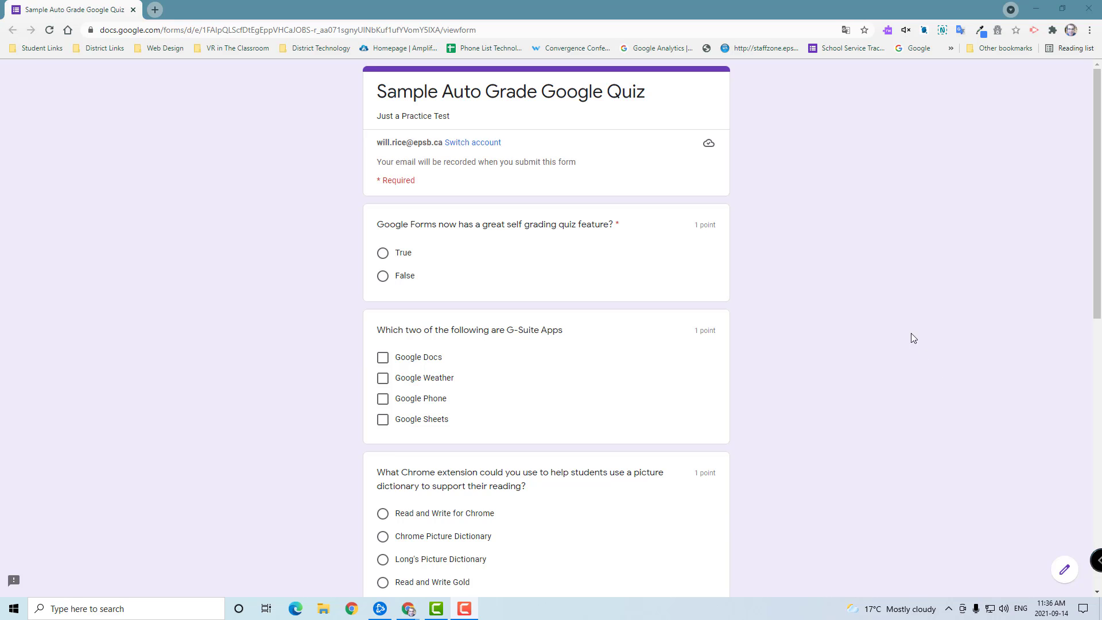
mouse_move(893, 328)
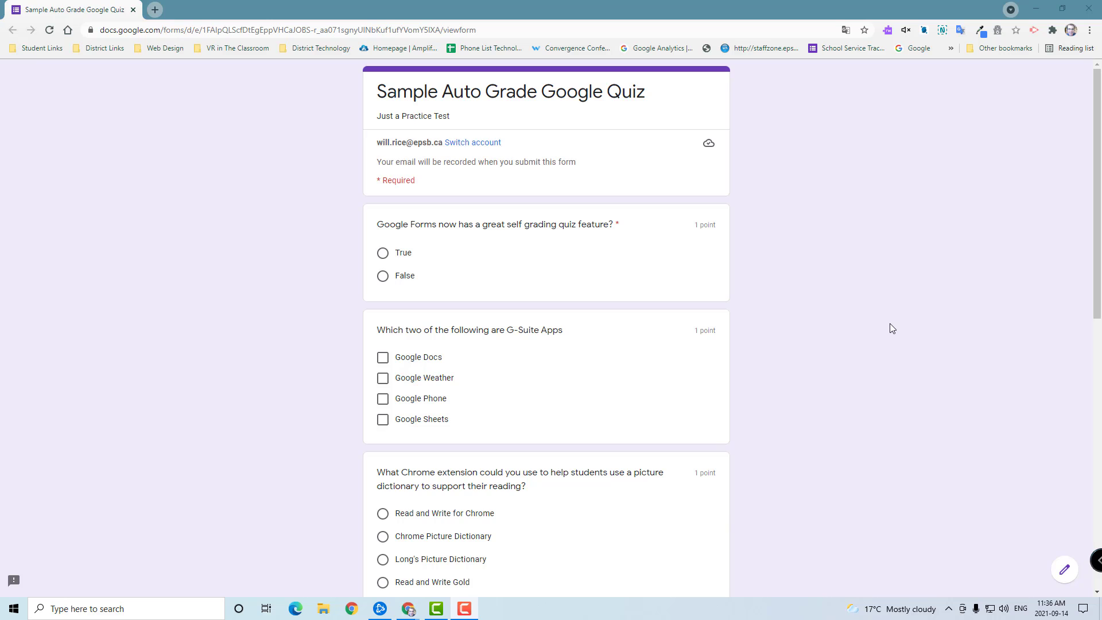
mouse_move(897, 318)
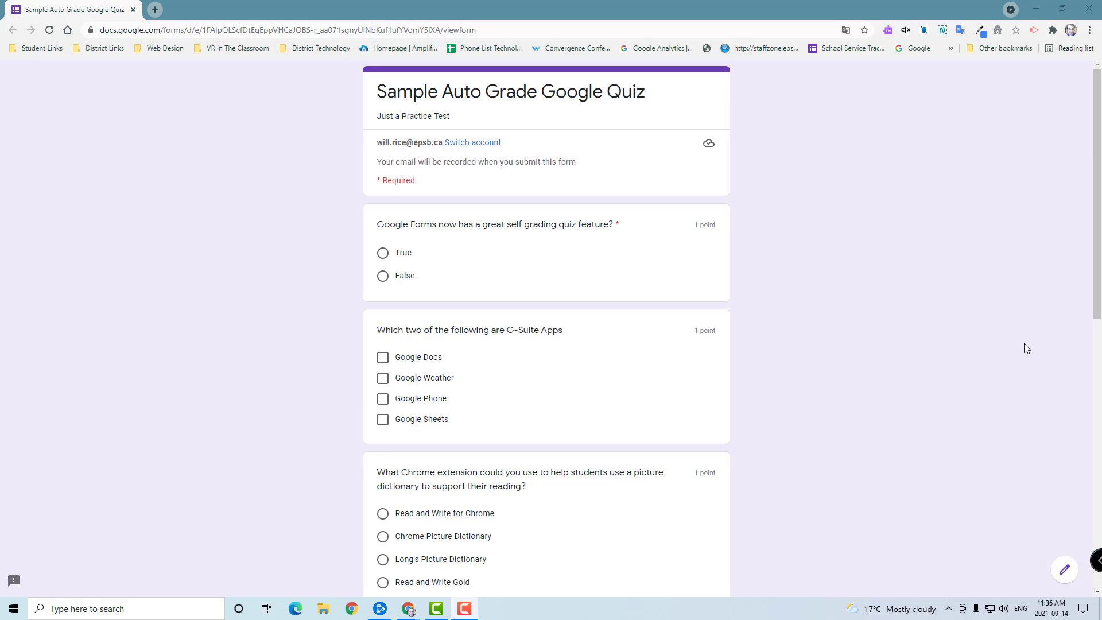
mouse_move(922, 342)
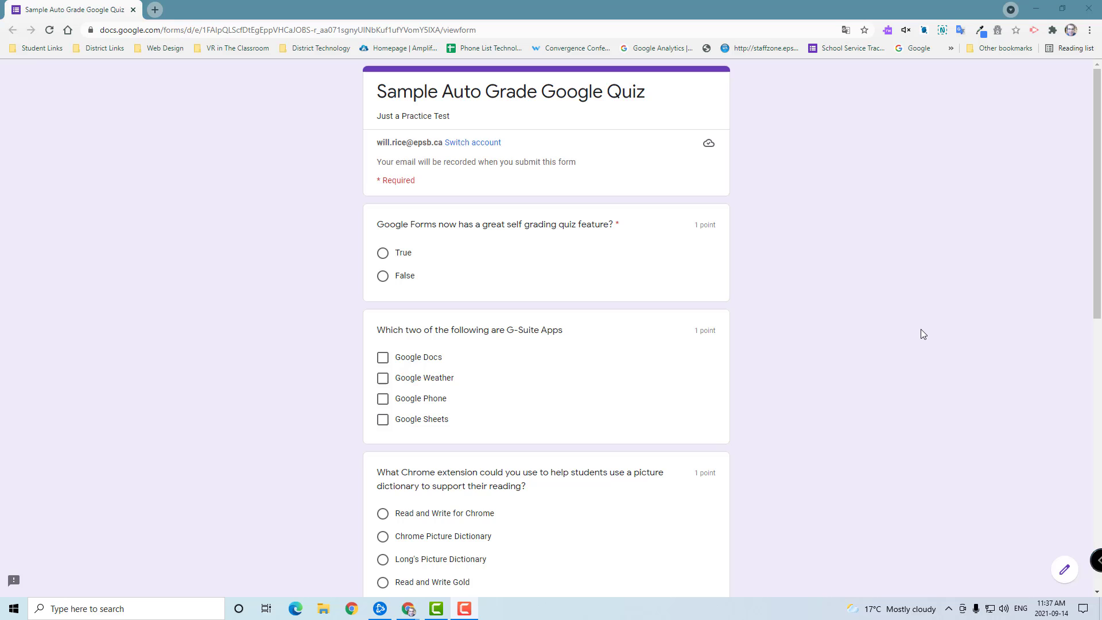
mouse_move(911, 342)
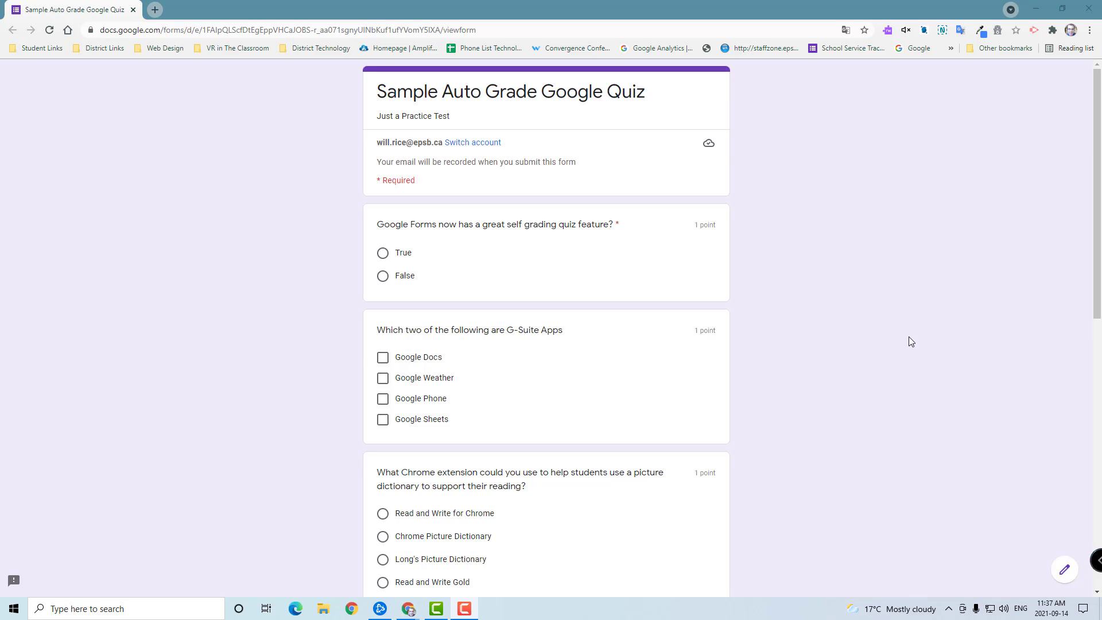
mouse_move(921, 331)
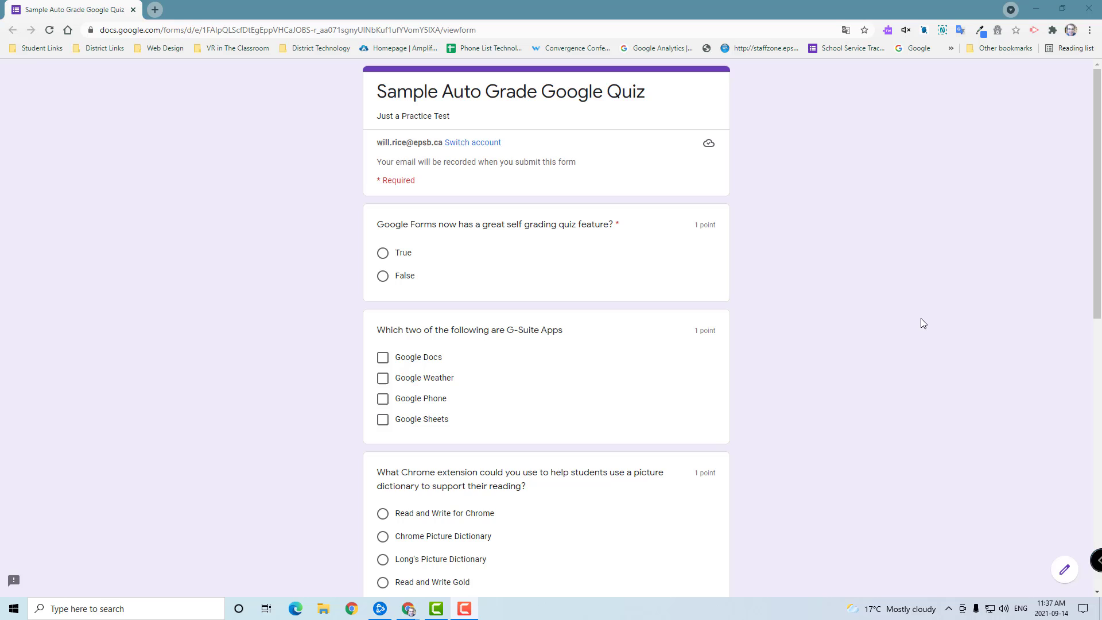
mouse_move(909, 332)
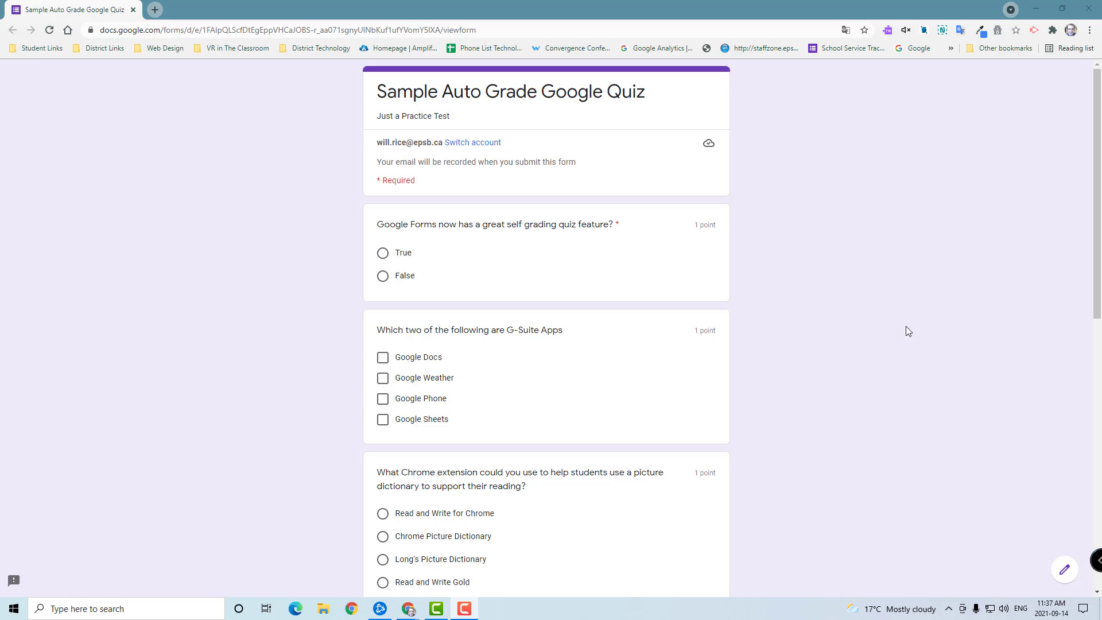
mouse_move(843, 317)
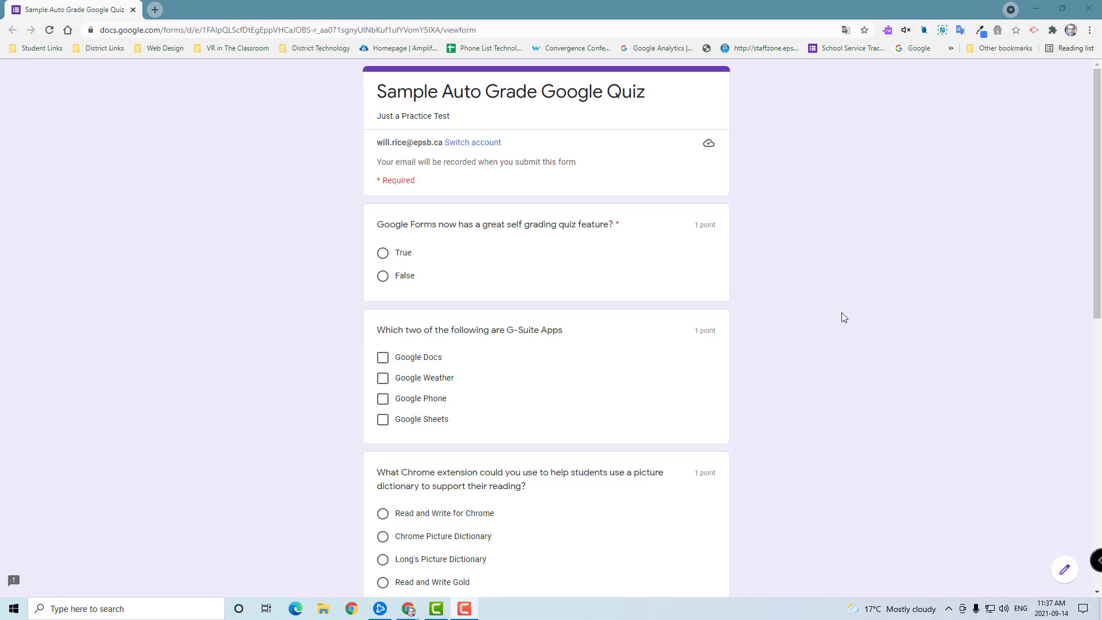
mouse_move(805, 311)
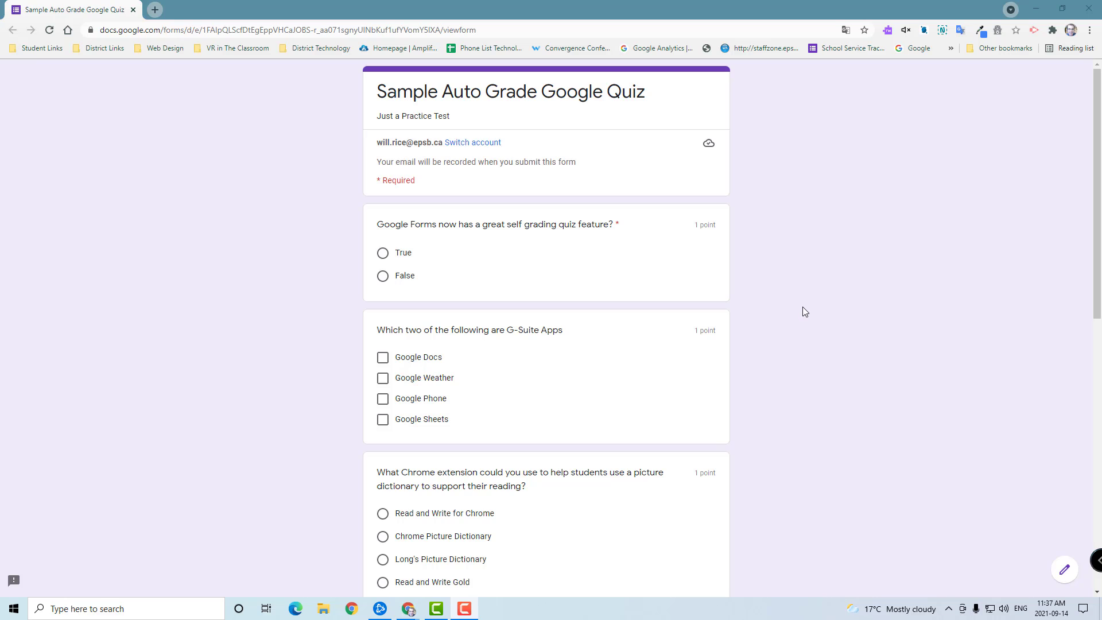
mouse_move(808, 324)
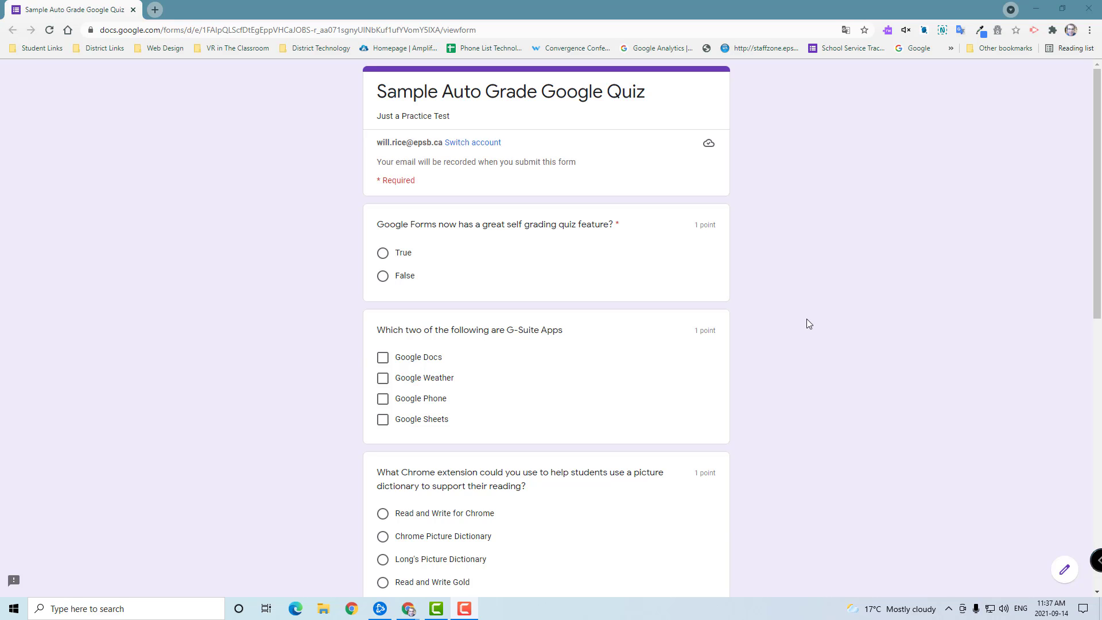
mouse_move(815, 293)
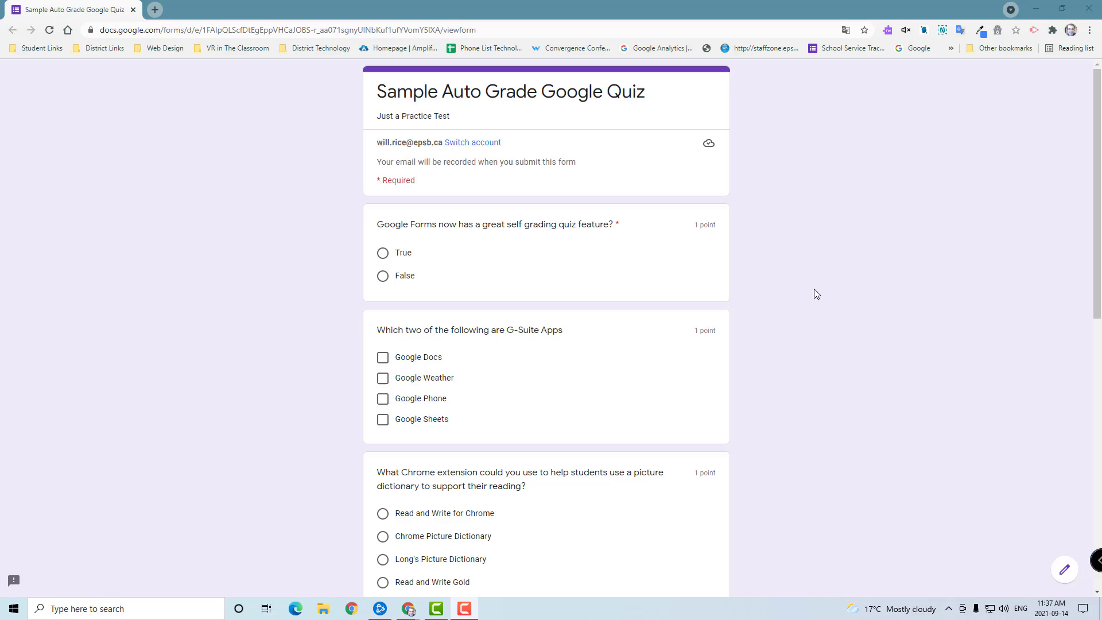
mouse_move(721, 132)
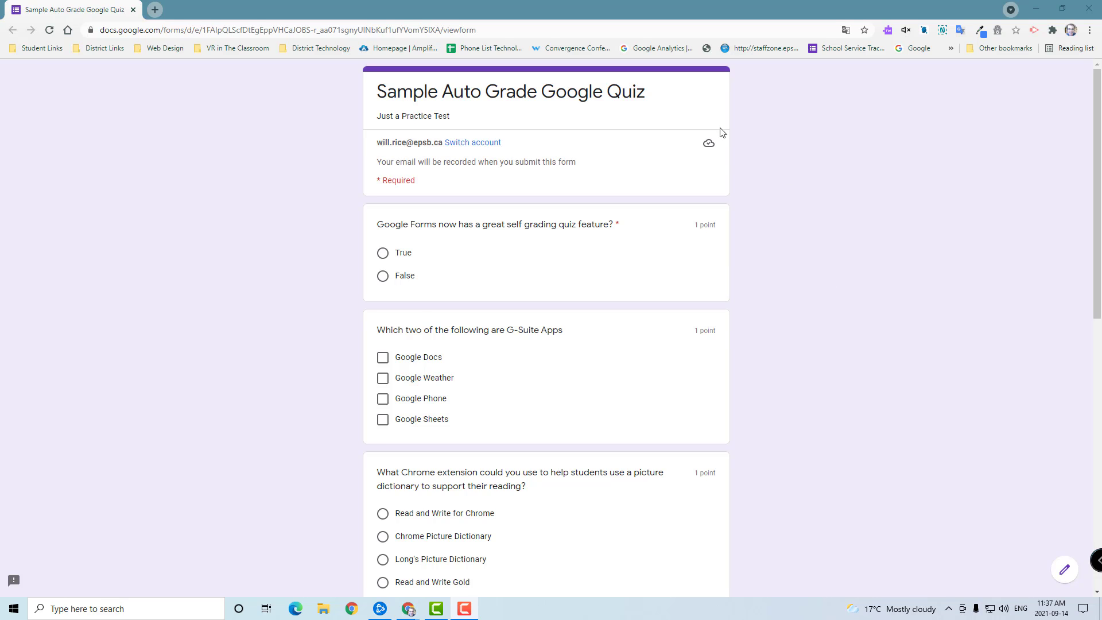
mouse_move(697, 159)
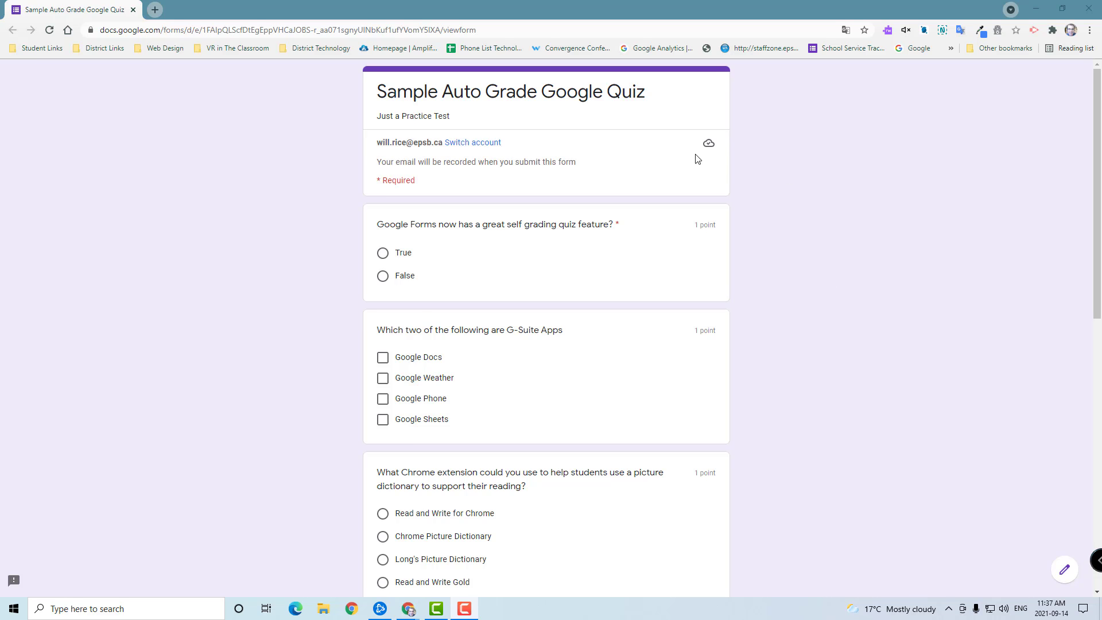
mouse_move(723, 153)
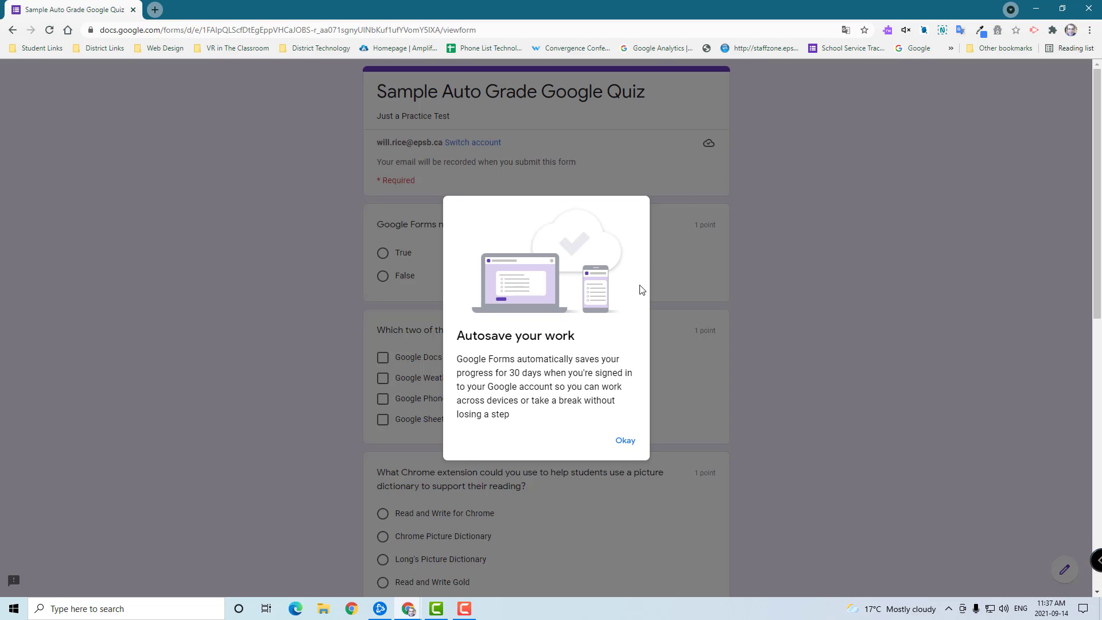
mouse_move(532, 302)
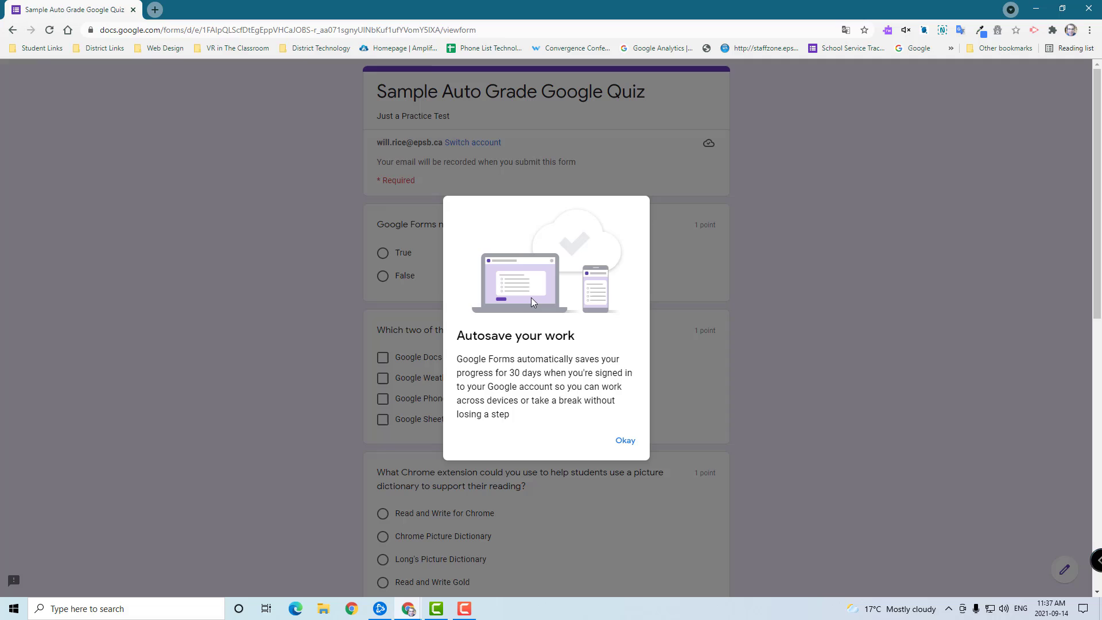
mouse_move(614, 295)
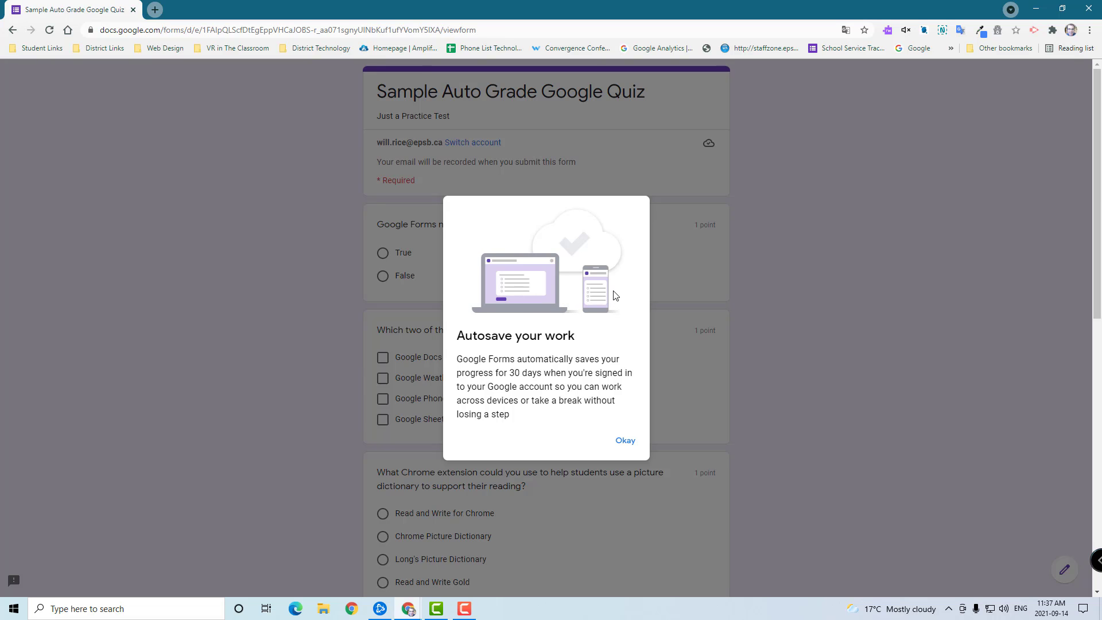
mouse_move(611, 295)
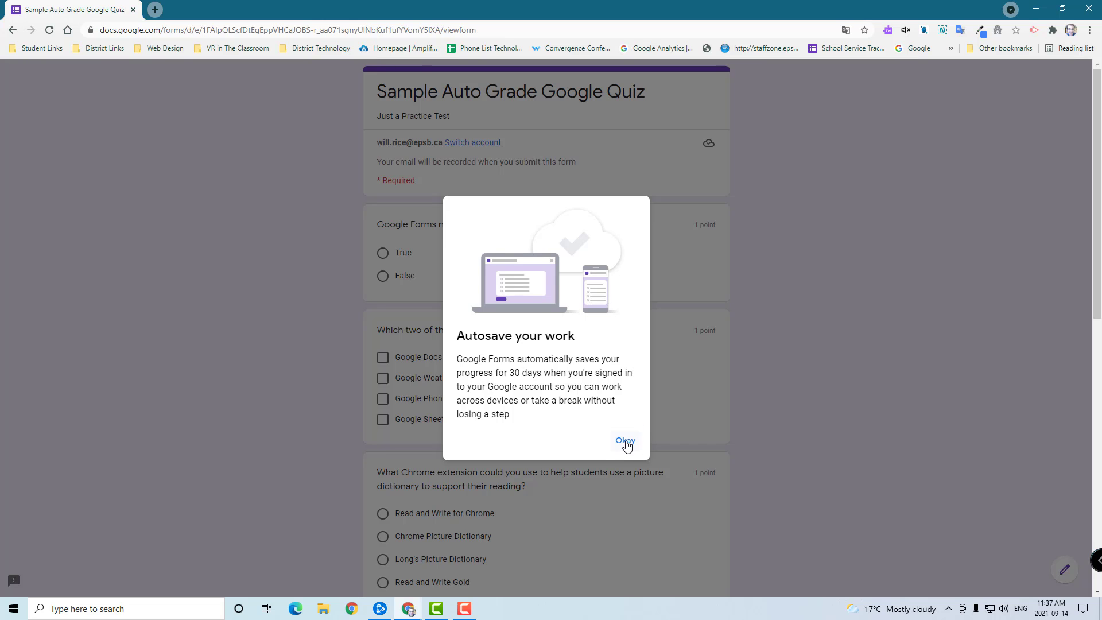
Dismiss the 'Autosave your work' notice with Okay
left_click(624, 441)
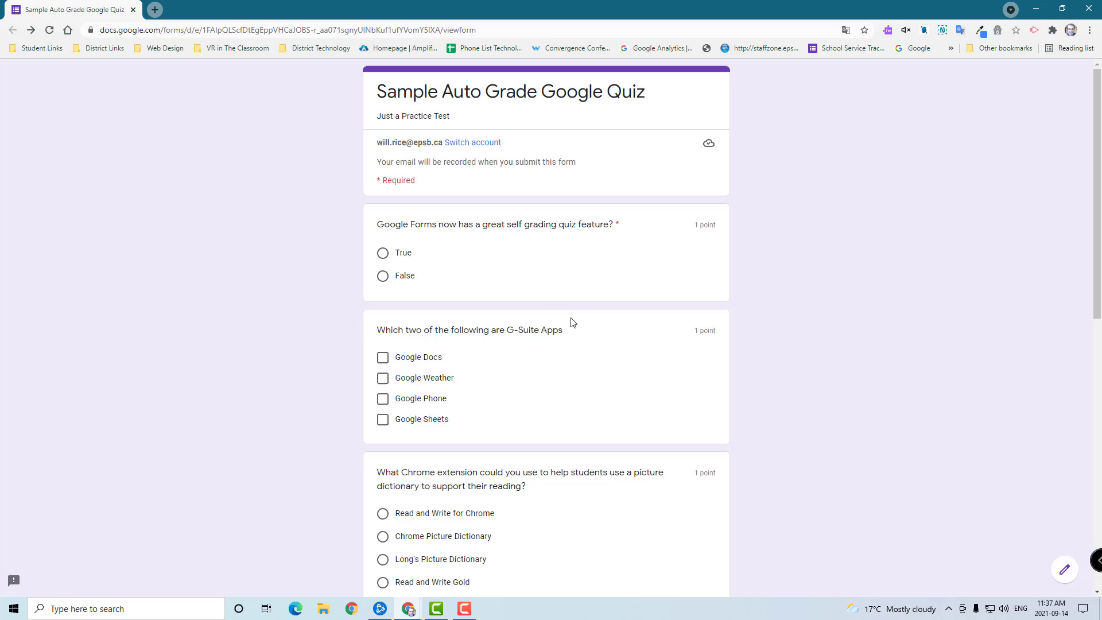
Answer True, tick Google Docs, then reopen the quiz from its docs.google.com/forms URL
left_click(282, 29)
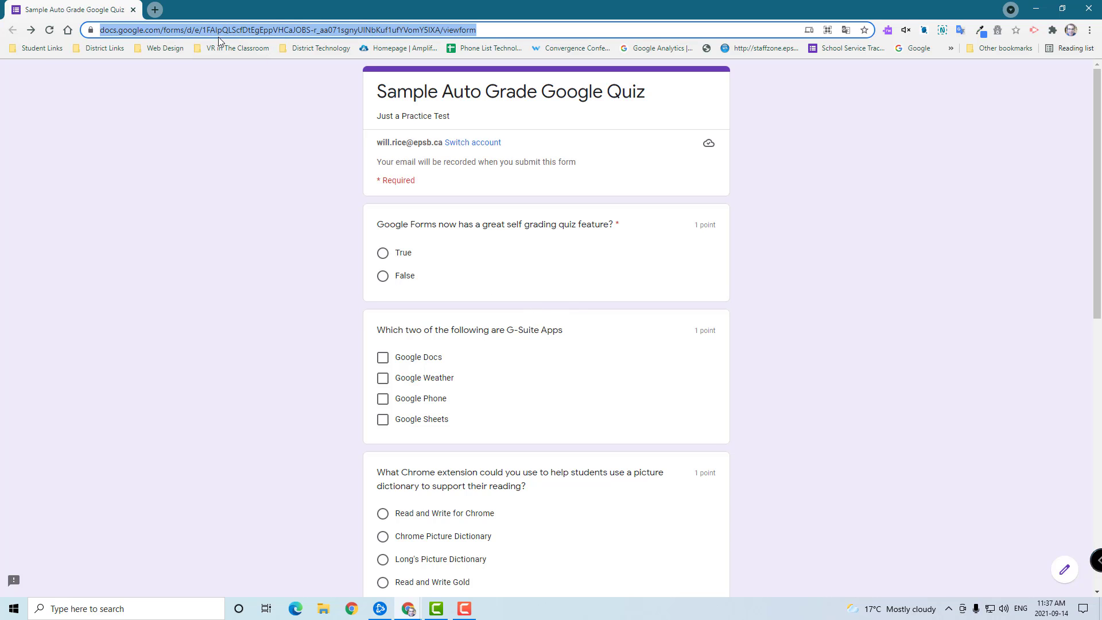
mouse_move(342, 167)
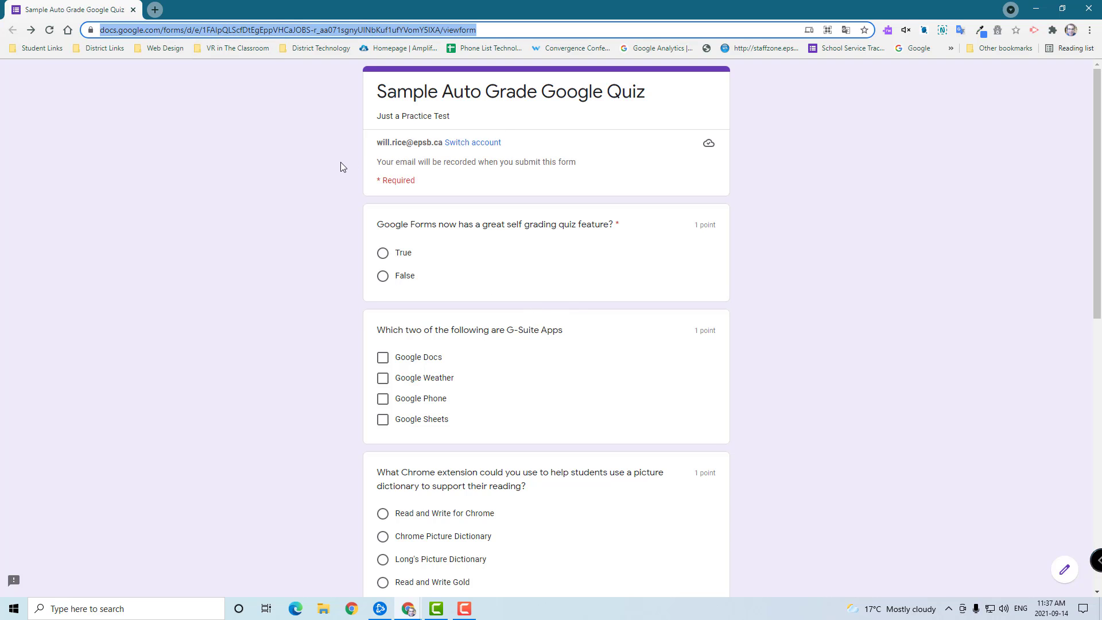
left_click(383, 253)
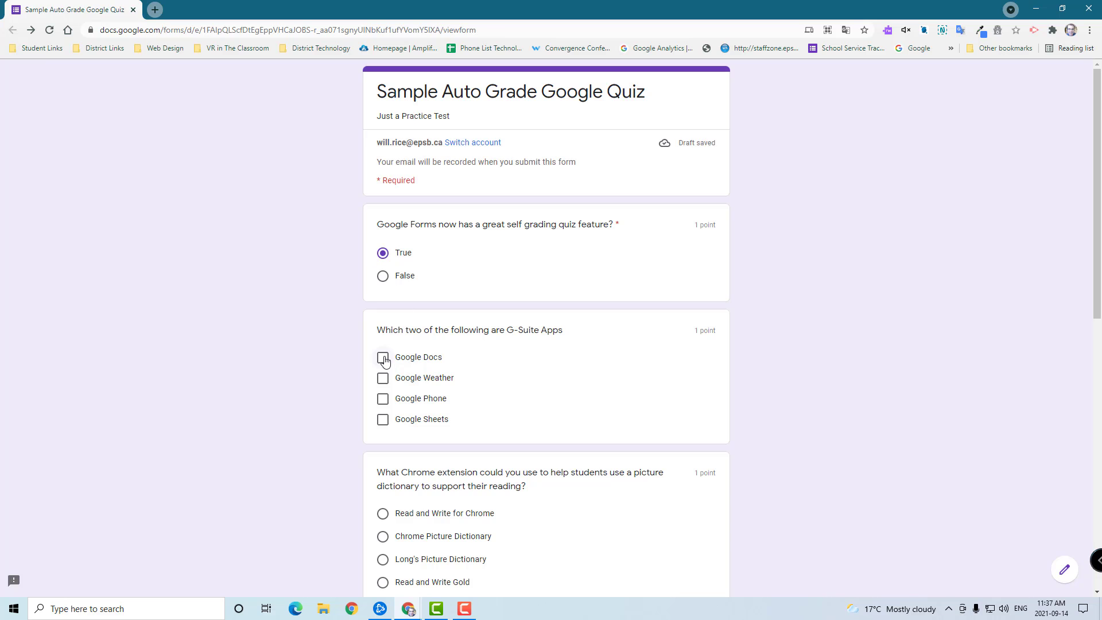
left_click(383, 358)
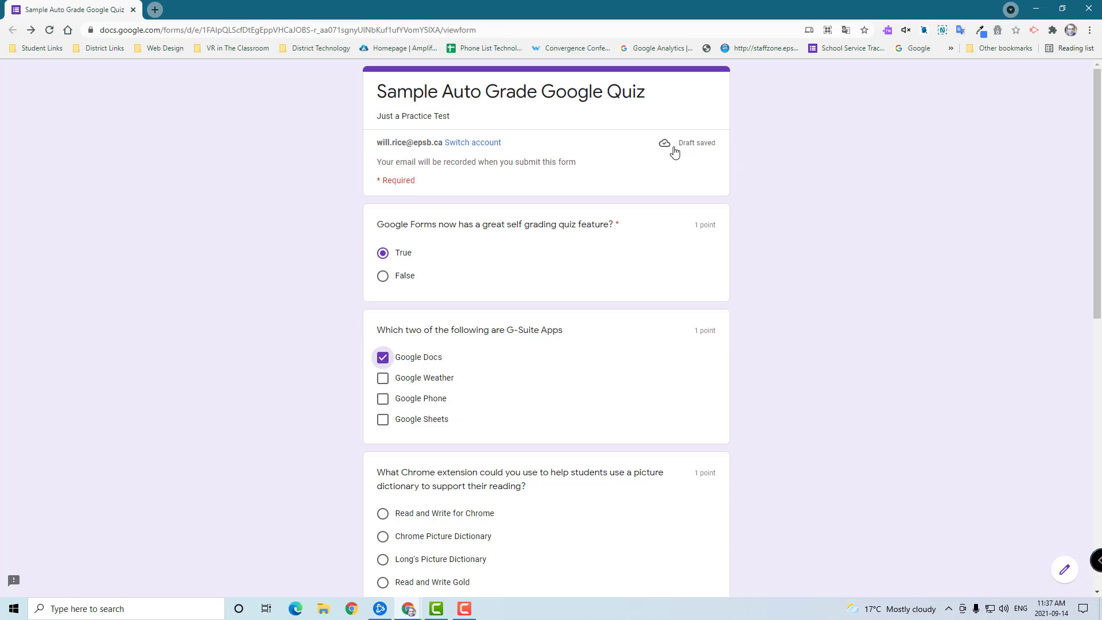
mouse_move(454, 143)
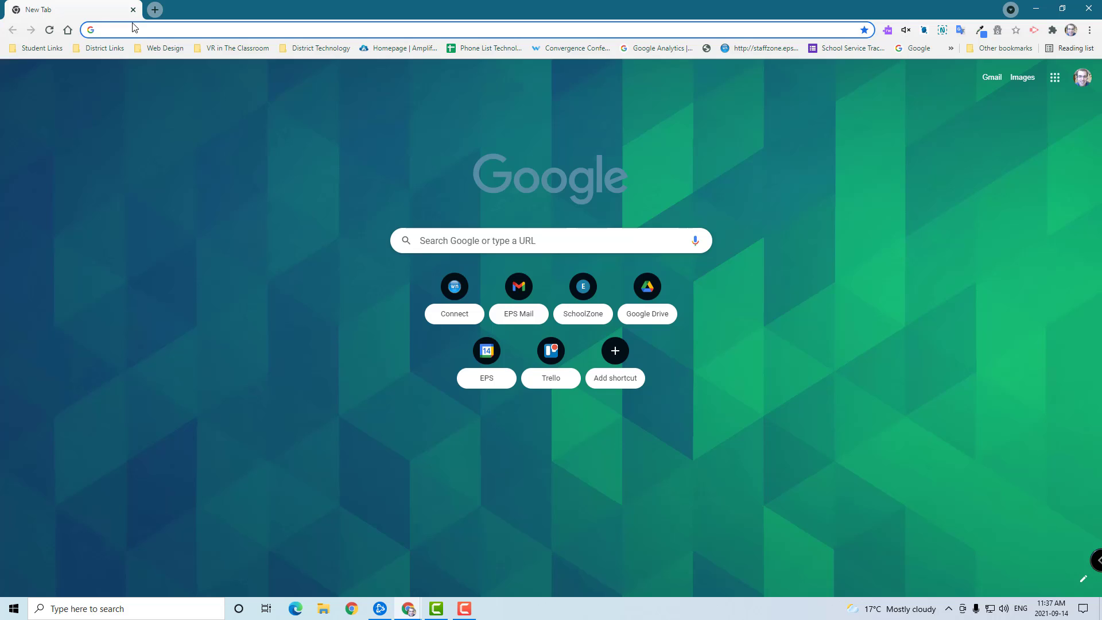
type("https://docs.google.com/forms/d/e/1FAIpQLScfDtEgEppVHCaJOBS-r_aa071sgnyUlNbKuf1ufYVomY5lXA/viewform")
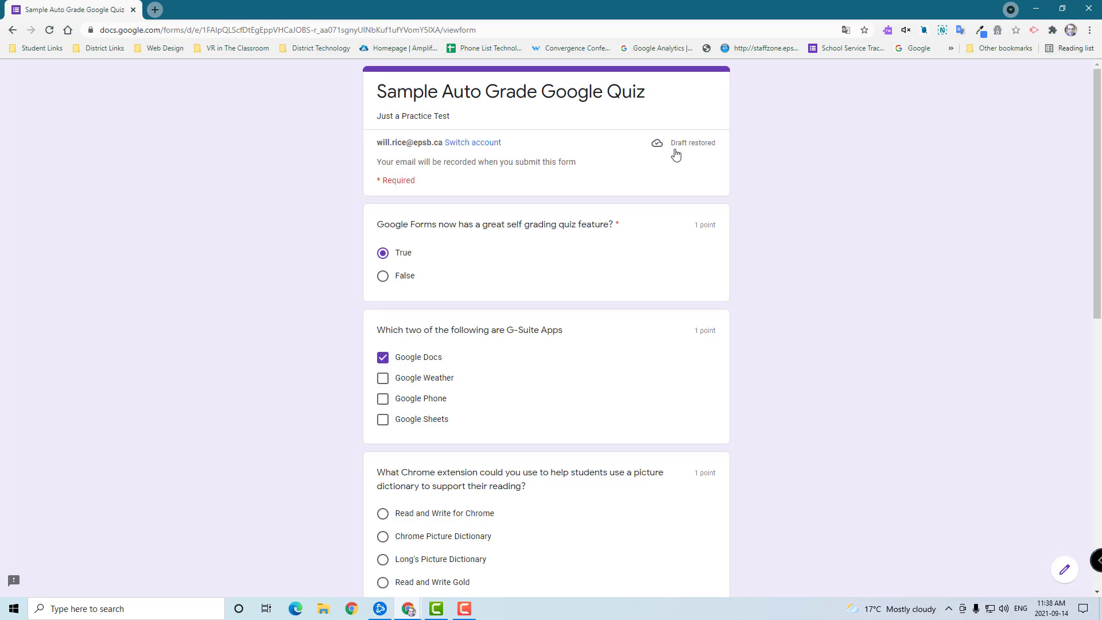
mouse_move(483, 254)
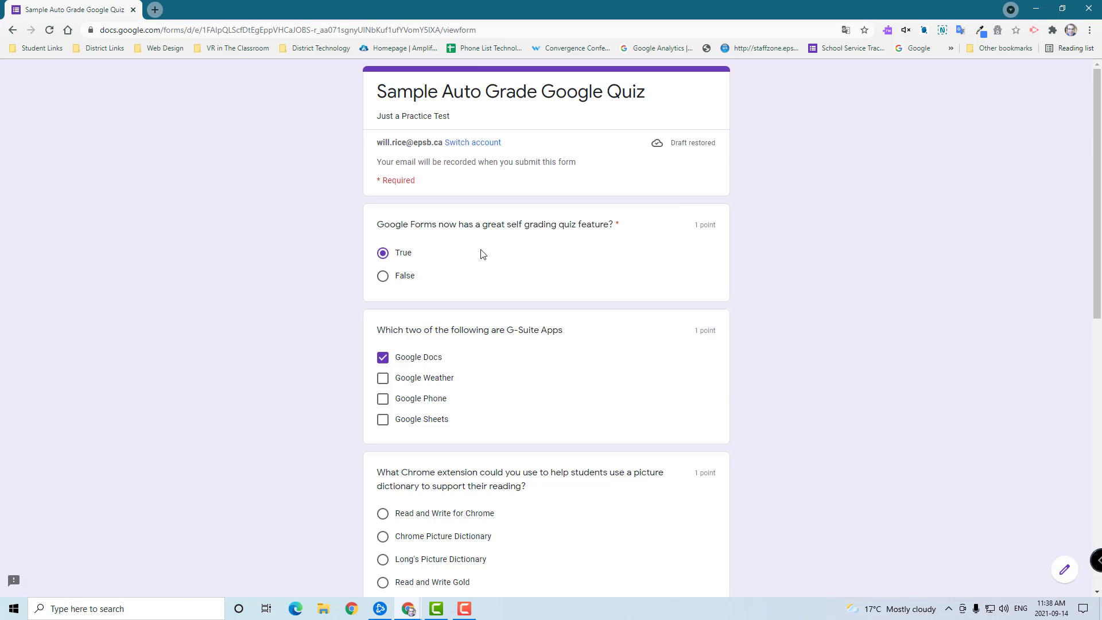
mouse_move(454, 364)
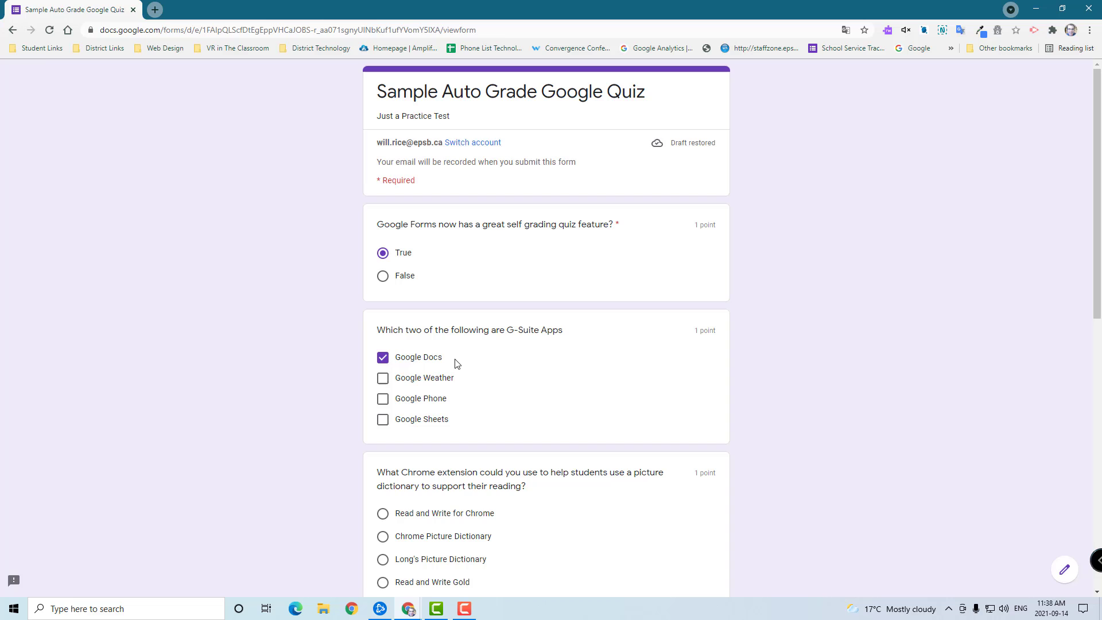
Scroll down and choose Read and Write for Chrome as the extension answer
scroll("down", 3)
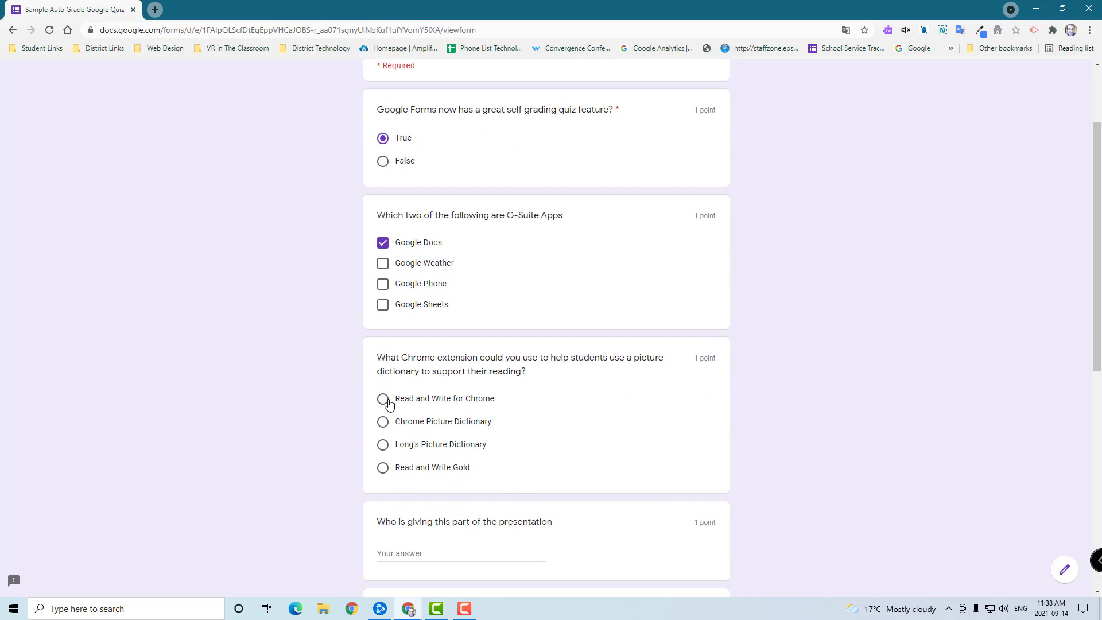
left_click(382, 398)
type("Will")
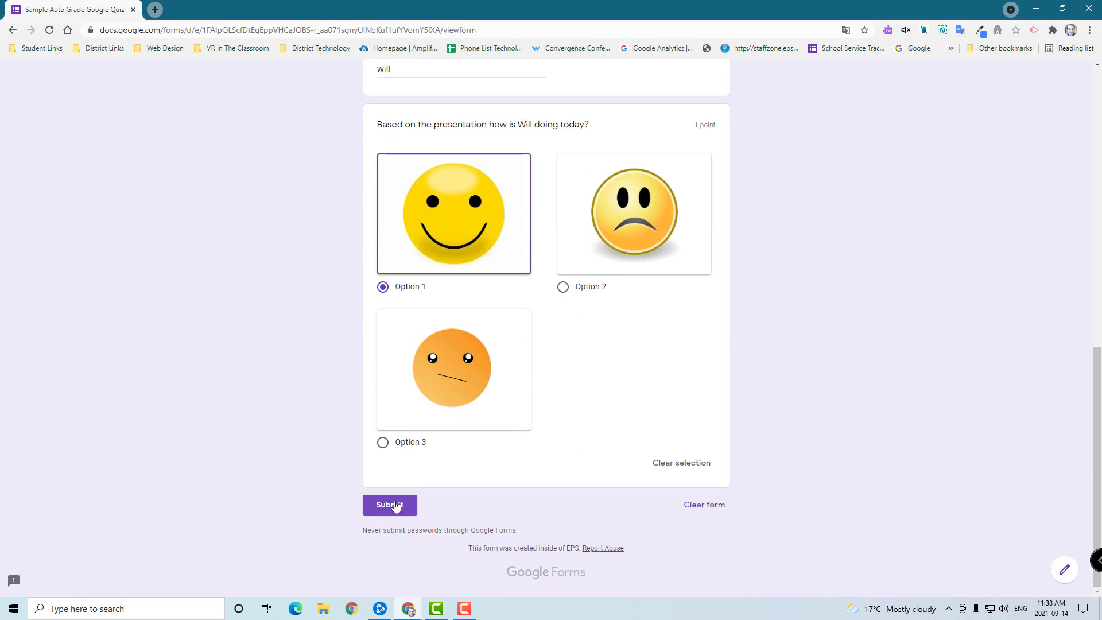
Submit the finished quiz and start a new tab to revisit it
left_click(389, 505)
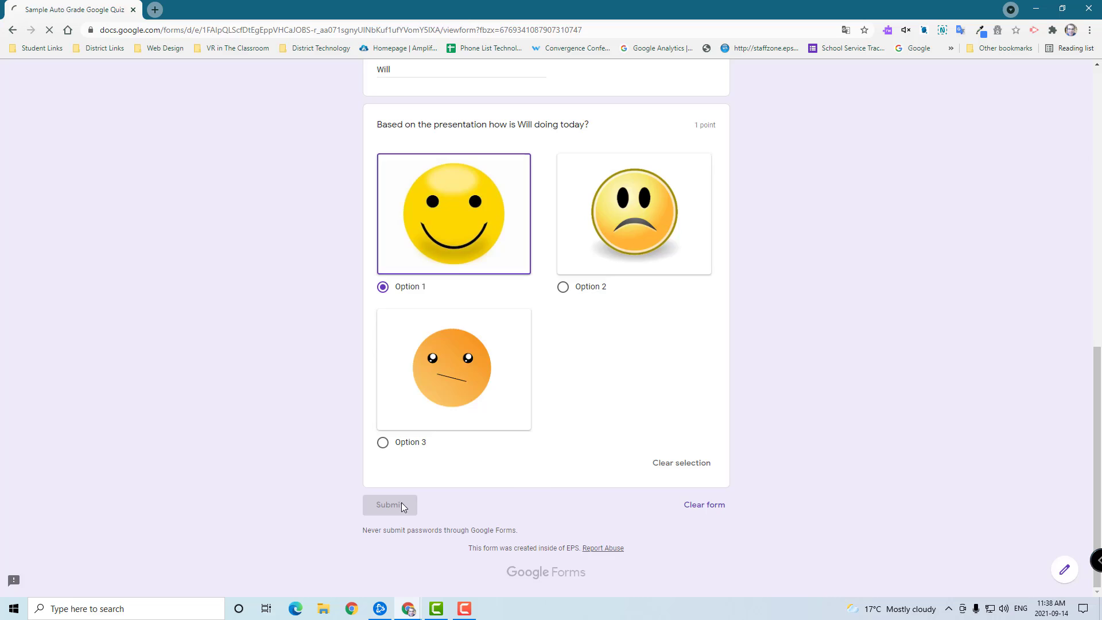
left_click(389, 505)
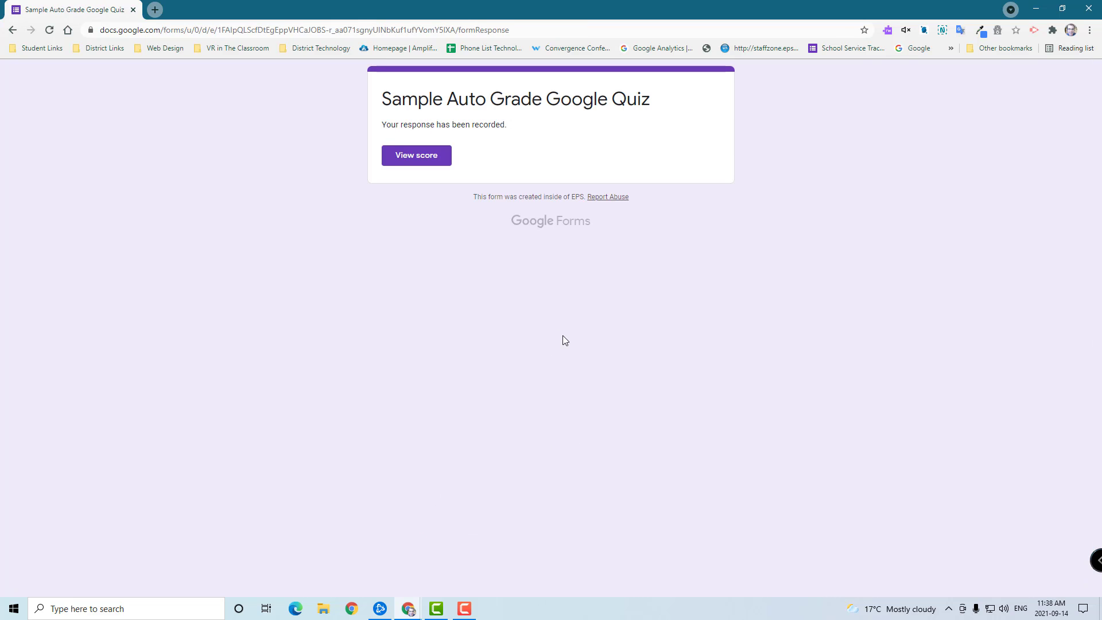
mouse_move(356, 135)
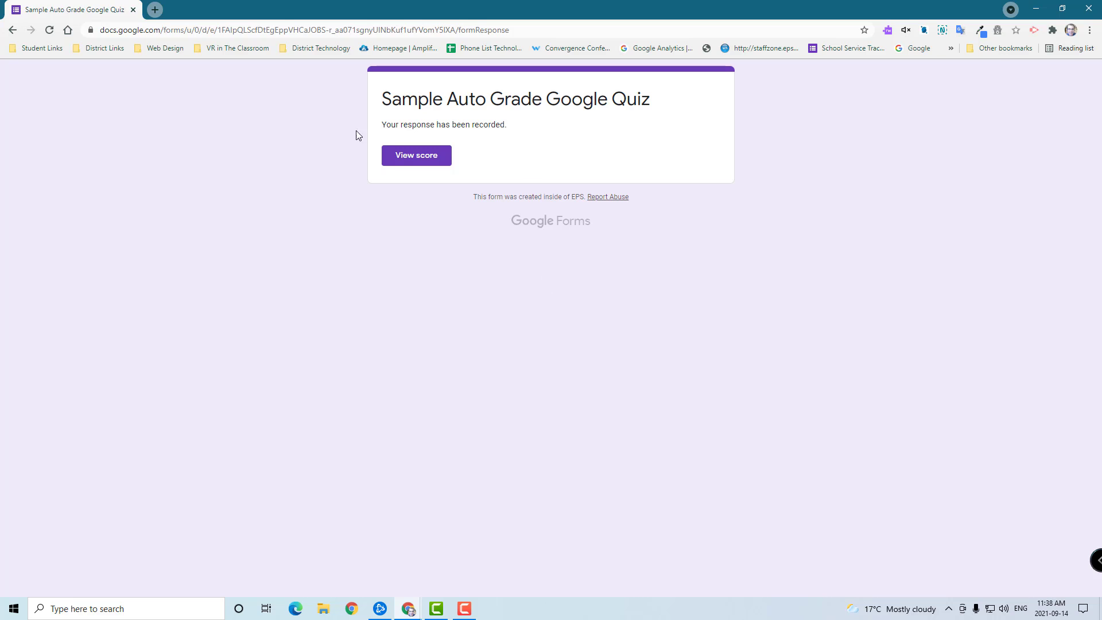
mouse_move(529, 376)
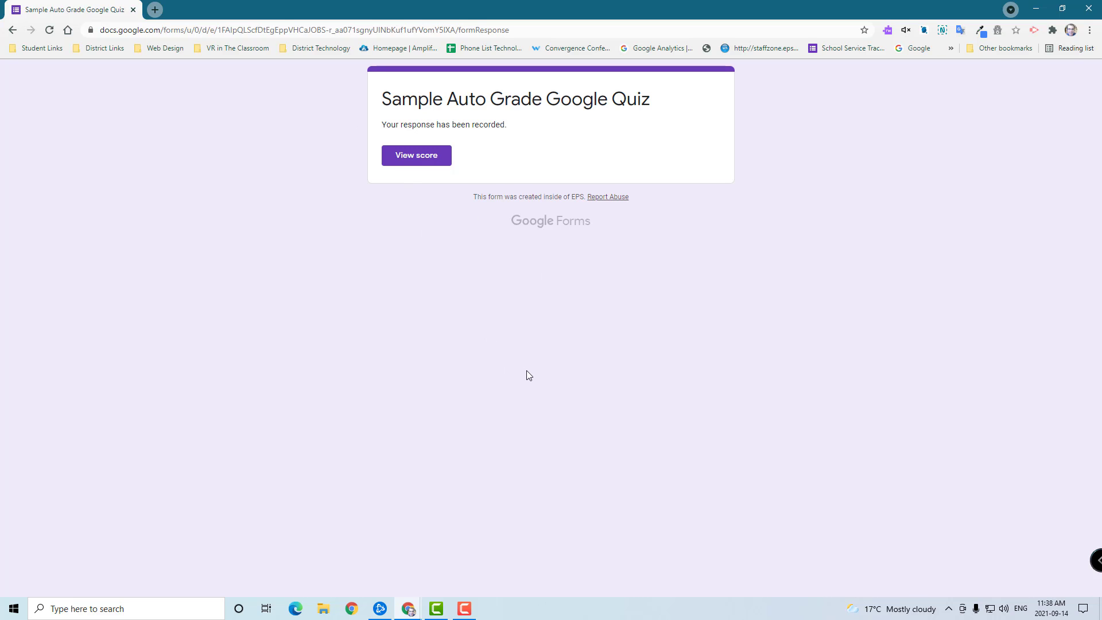
mouse_move(539, 361)
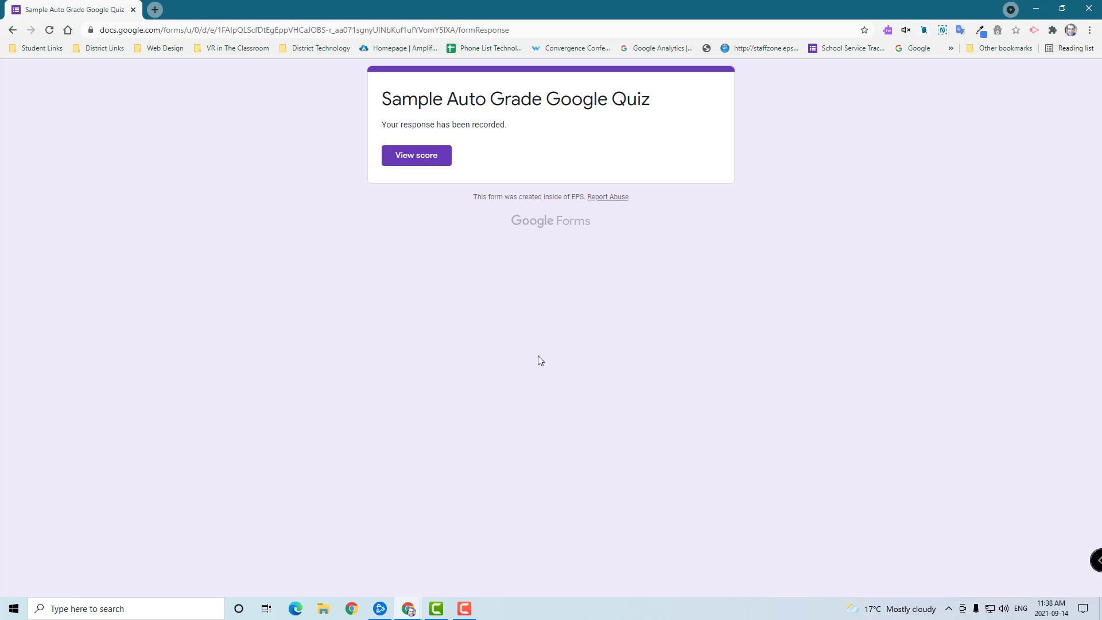
left_click(154, 10)
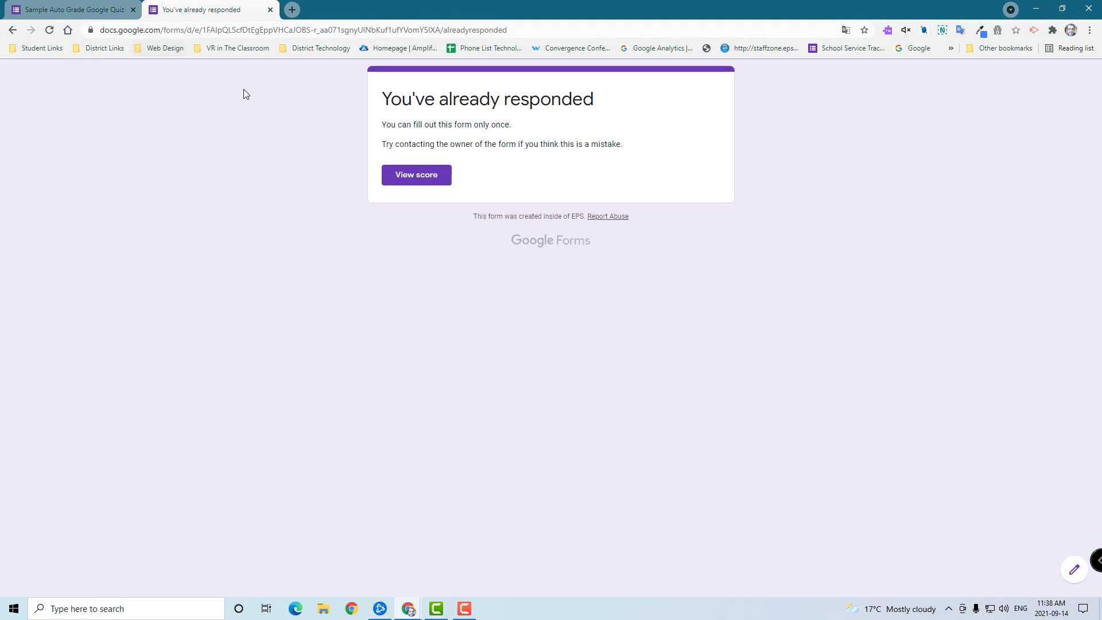
mouse_move(514, 134)
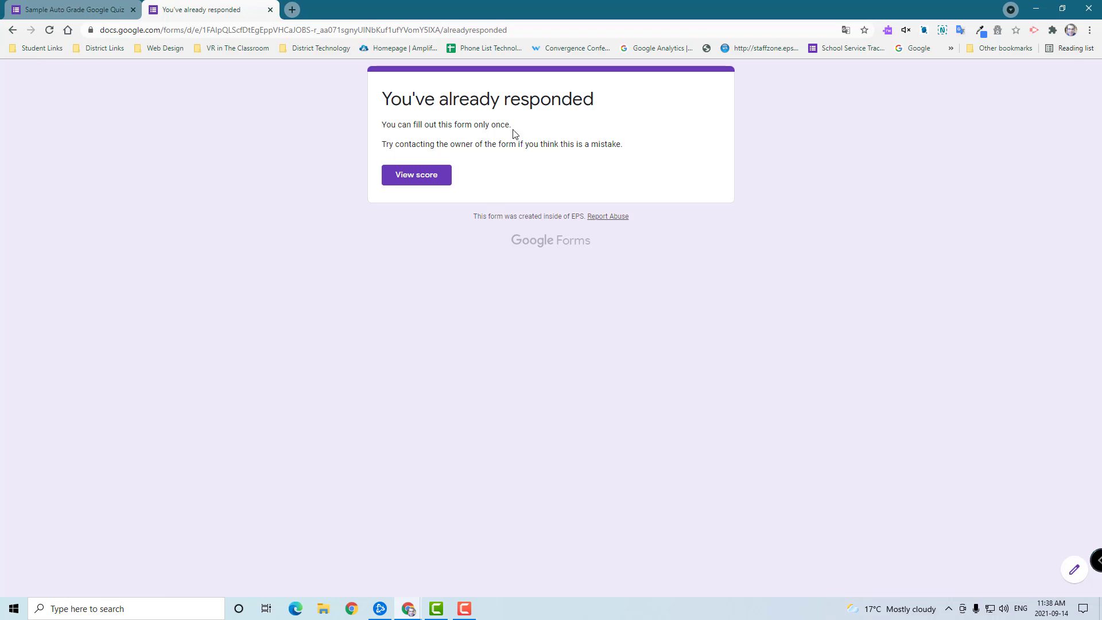
mouse_move(512, 166)
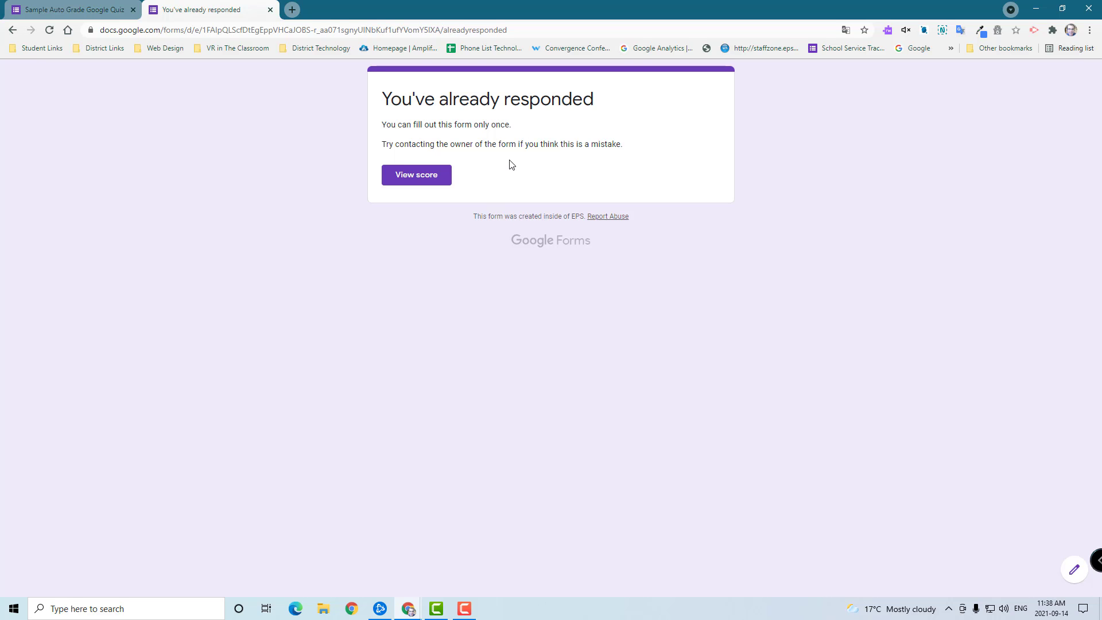
mouse_move(551, 172)
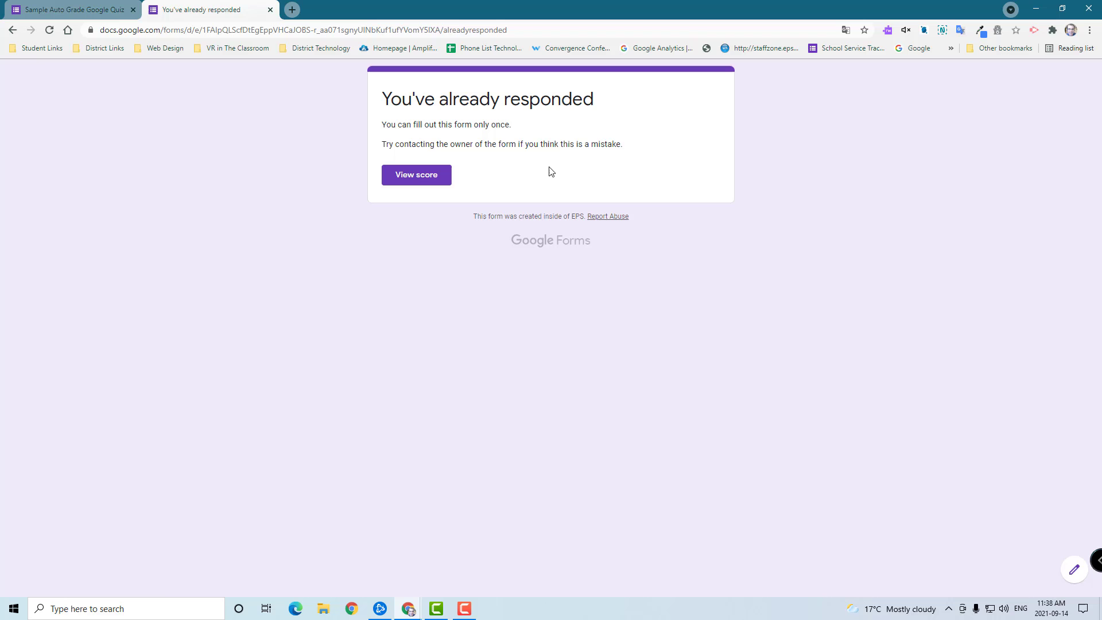
mouse_move(582, 186)
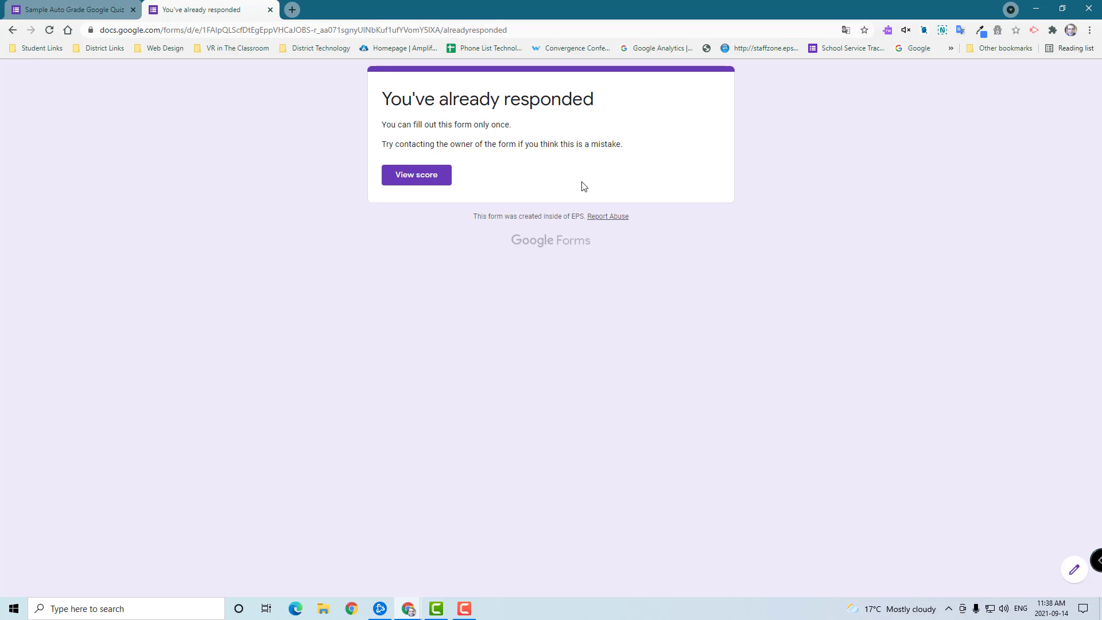
mouse_move(547, 291)
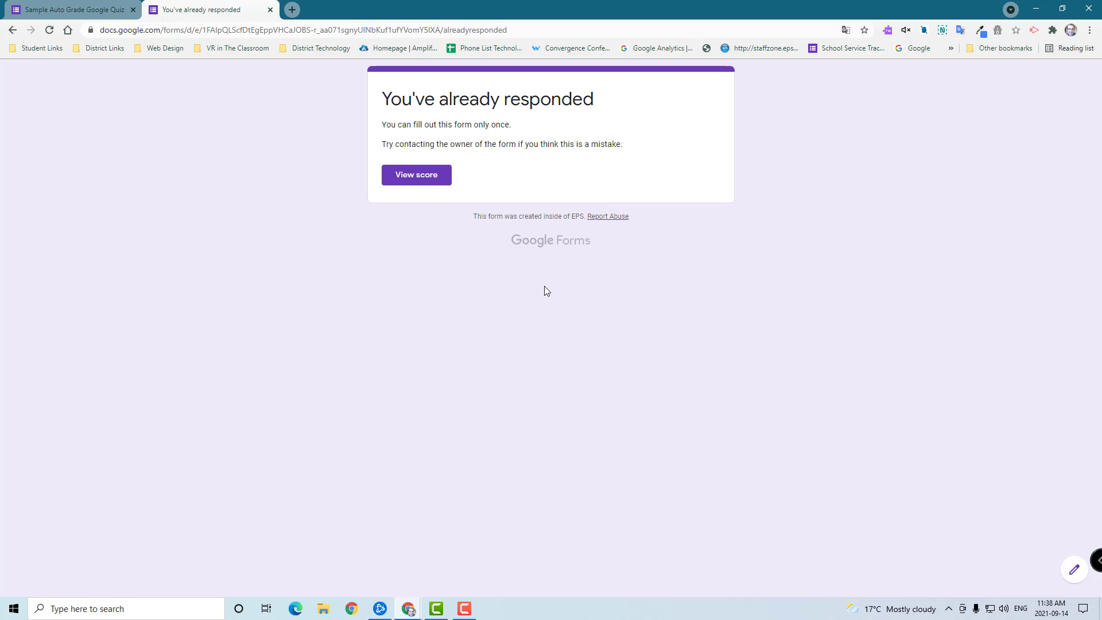
mouse_move(574, 313)
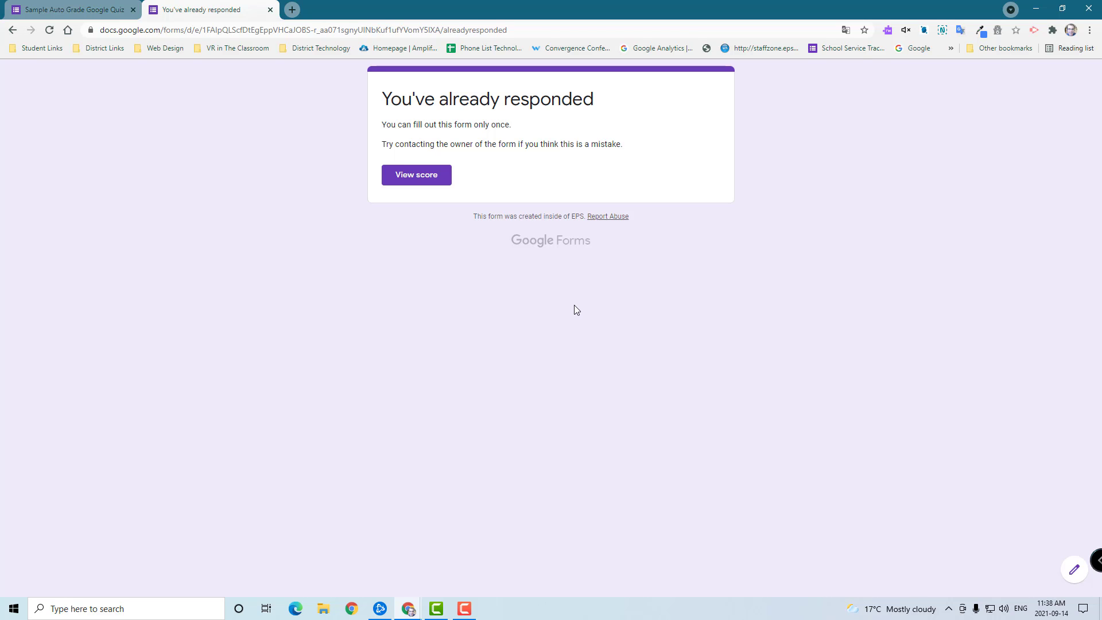
mouse_move(587, 310)
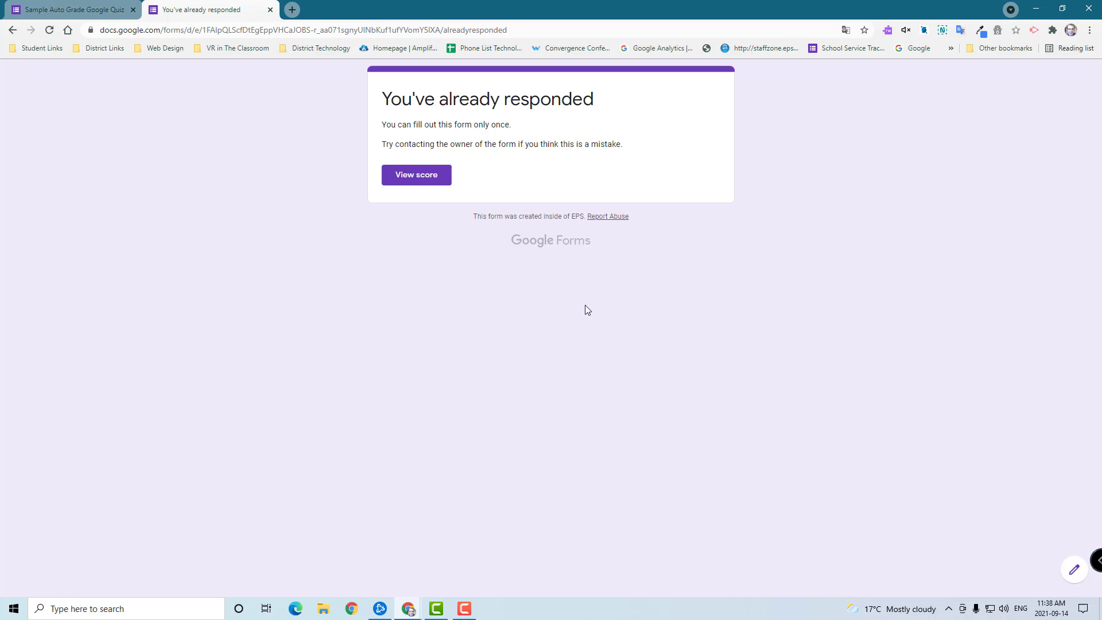